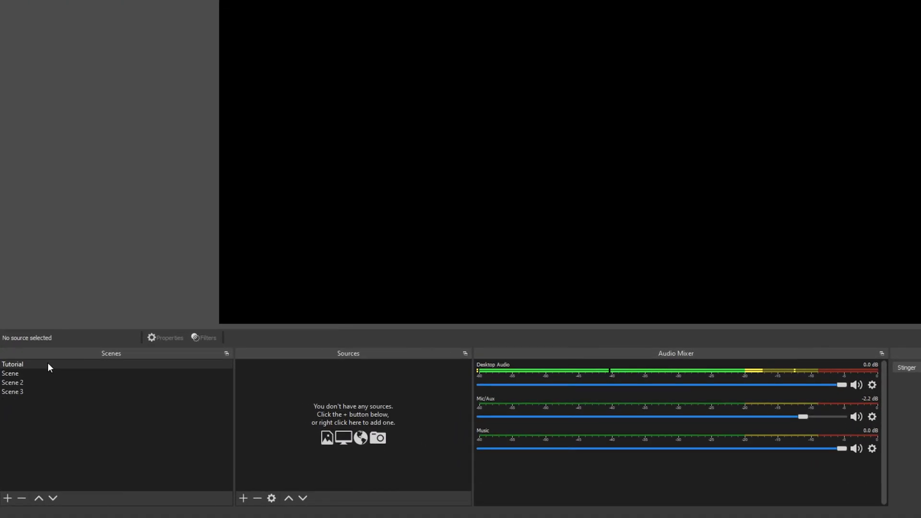
# Step: Start adding a Game Capture source to the Tutorial scene from the Sources list
pyautogui.click(12, 364)
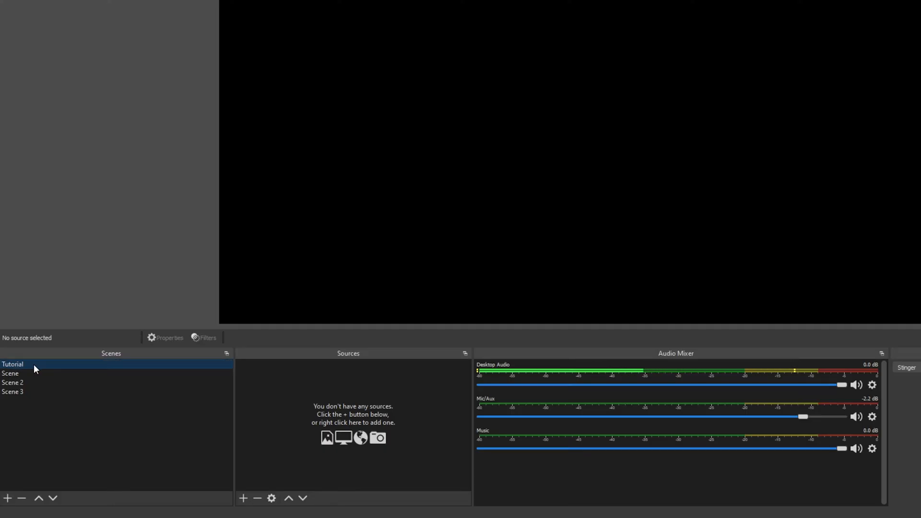
pyautogui.click(242, 498)
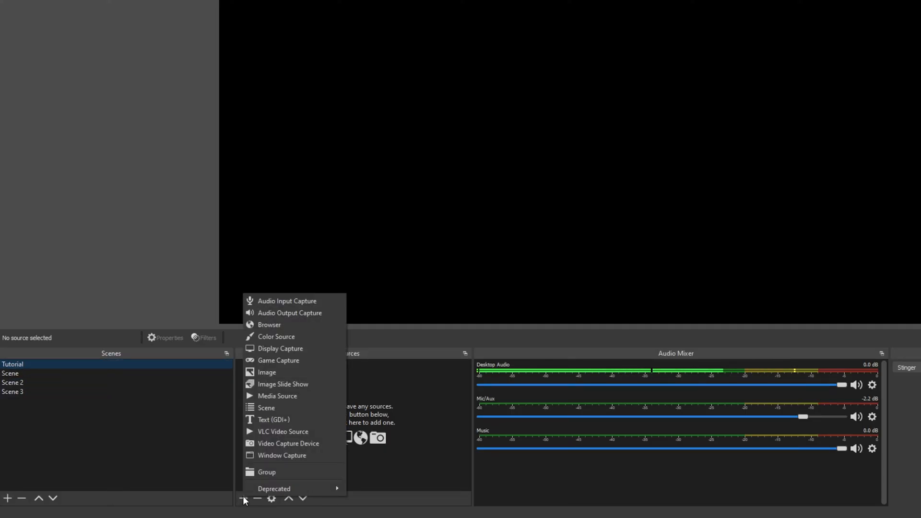
pyautogui.moveTo(265, 372)
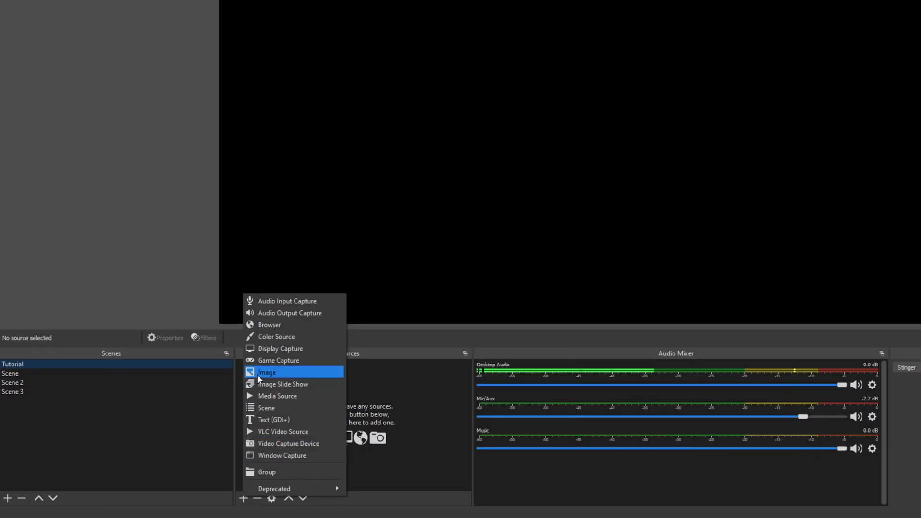
pyautogui.click(278, 359)
pyautogui.write('Game')
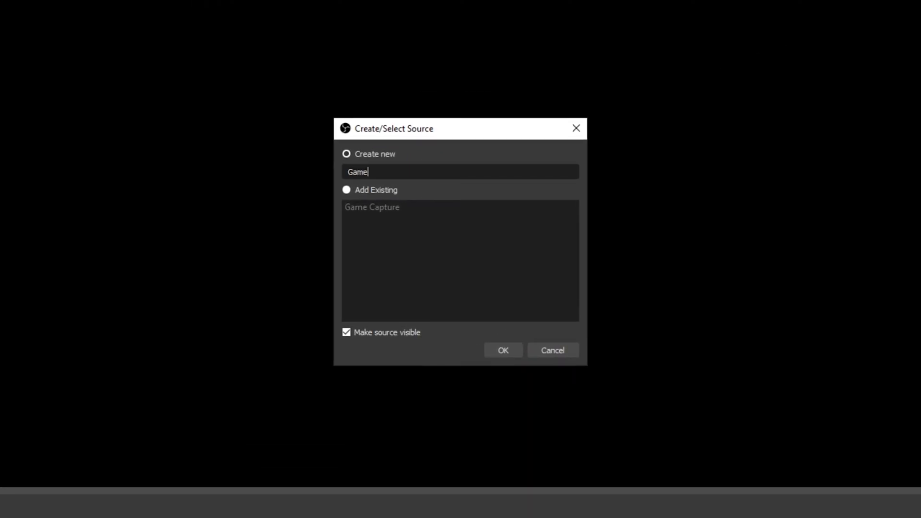
# Step: Create the source named Game, landing in its Game Capture properties
pyautogui.click(501, 350)
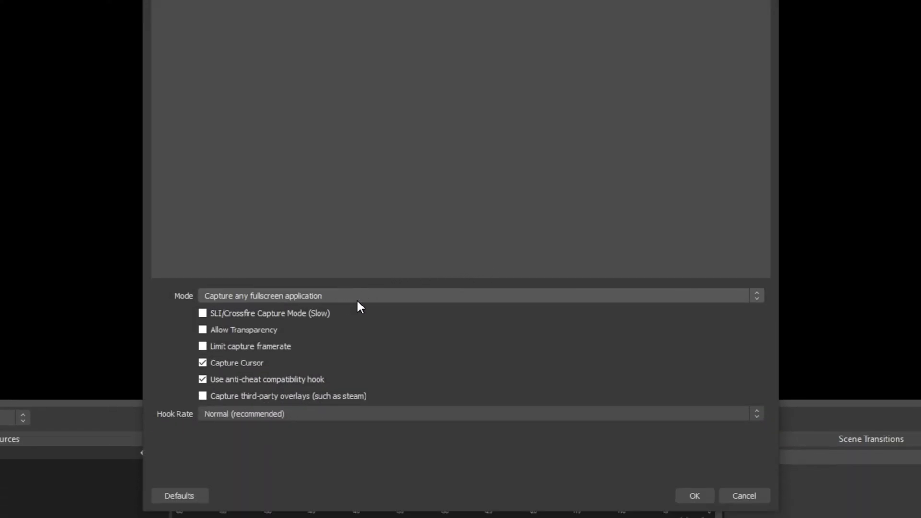
pyautogui.moveTo(221, 296)
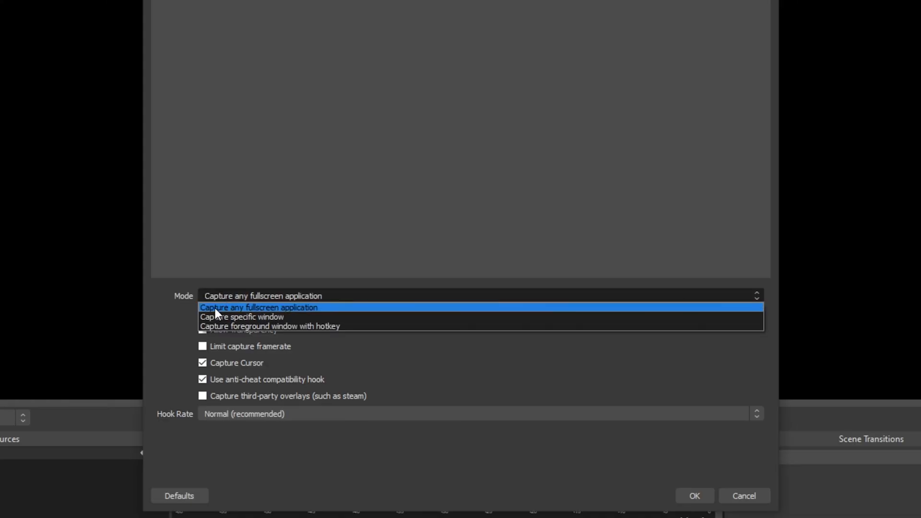
pyautogui.moveTo(343, 311)
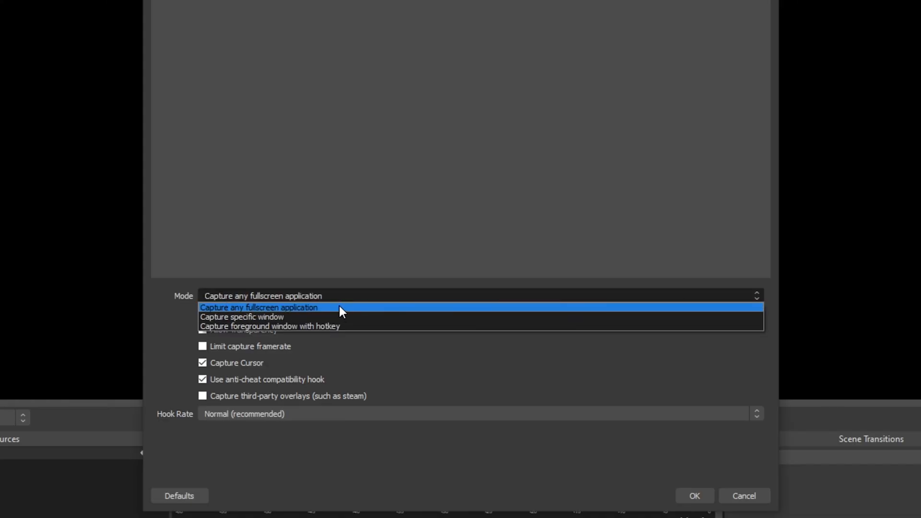
pyautogui.moveTo(337, 311)
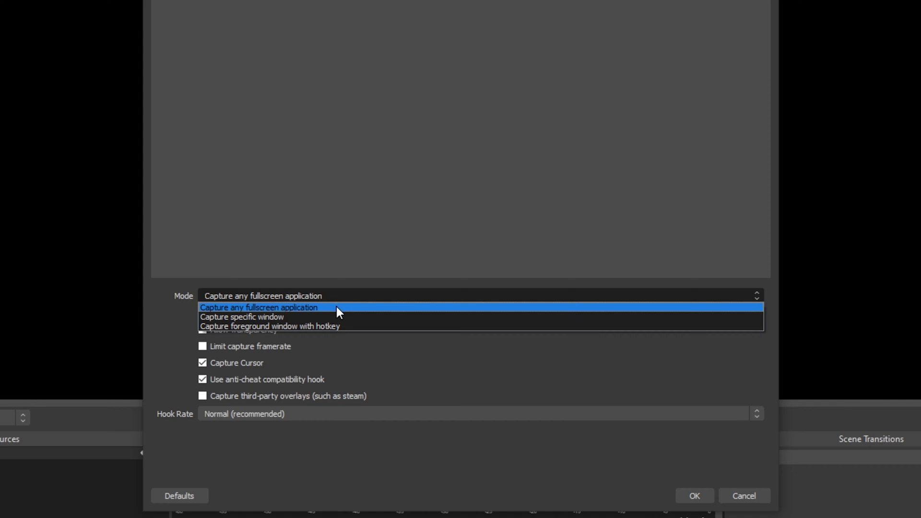
pyautogui.moveTo(340, 326)
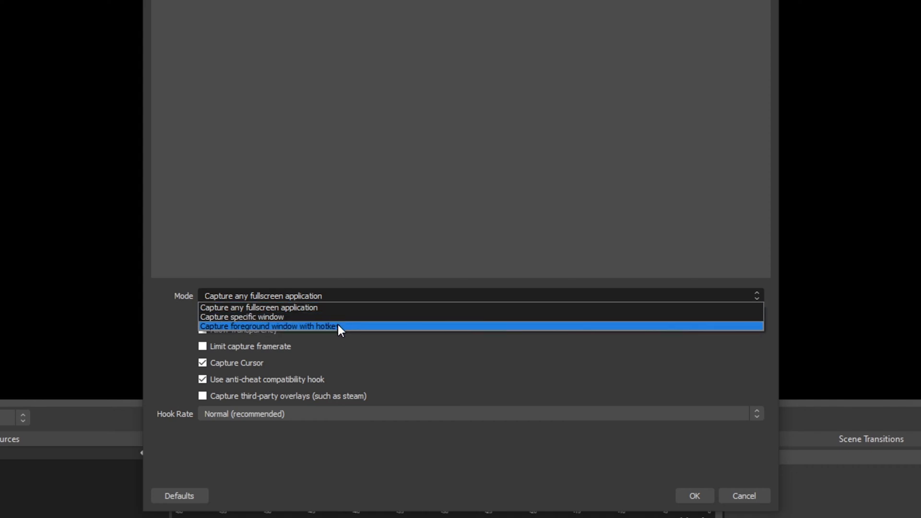
pyautogui.moveTo(270, 332)
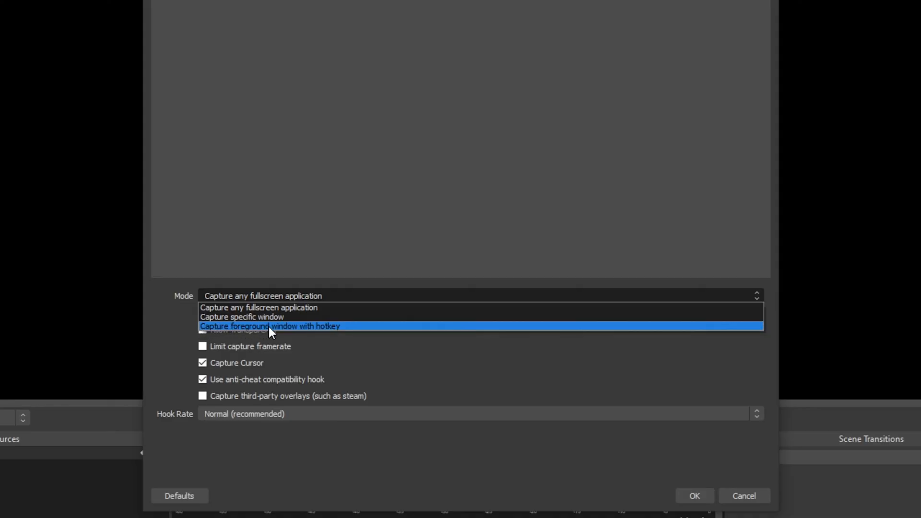
pyautogui.moveTo(261, 330)
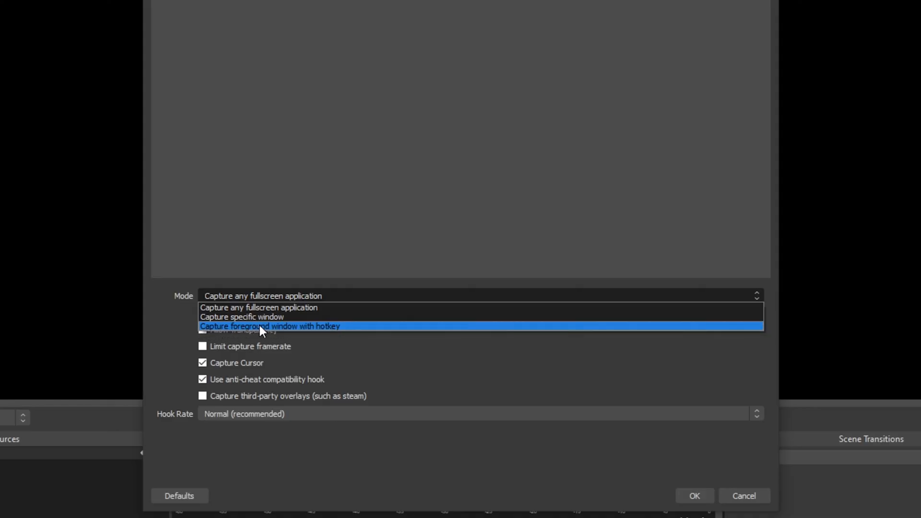
pyautogui.moveTo(310, 334)
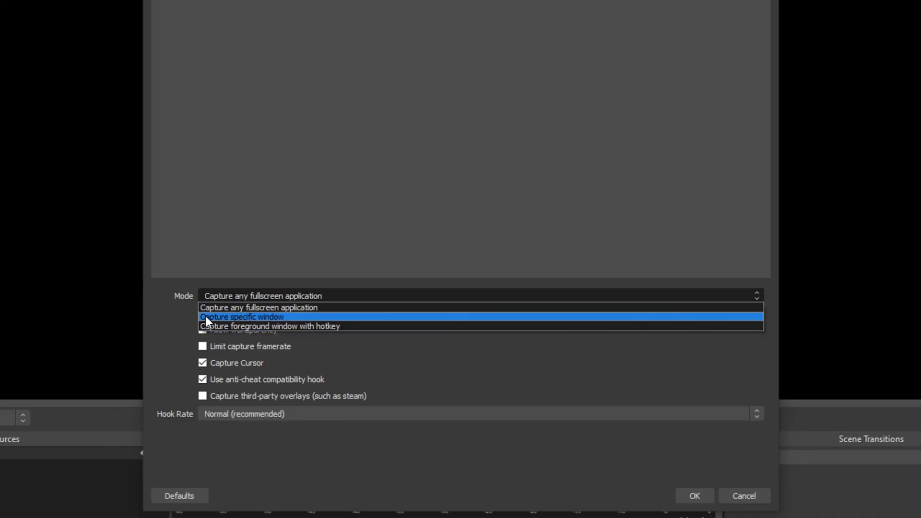
pyautogui.moveTo(255, 323)
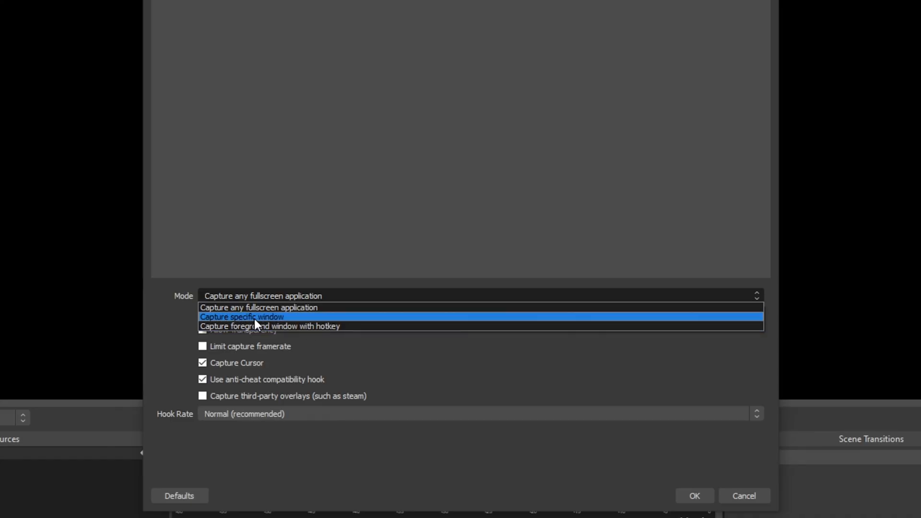
# Step: Switch the Mode to 'Capture specific window' instead of any fullscreen application
pyautogui.click(241, 316)
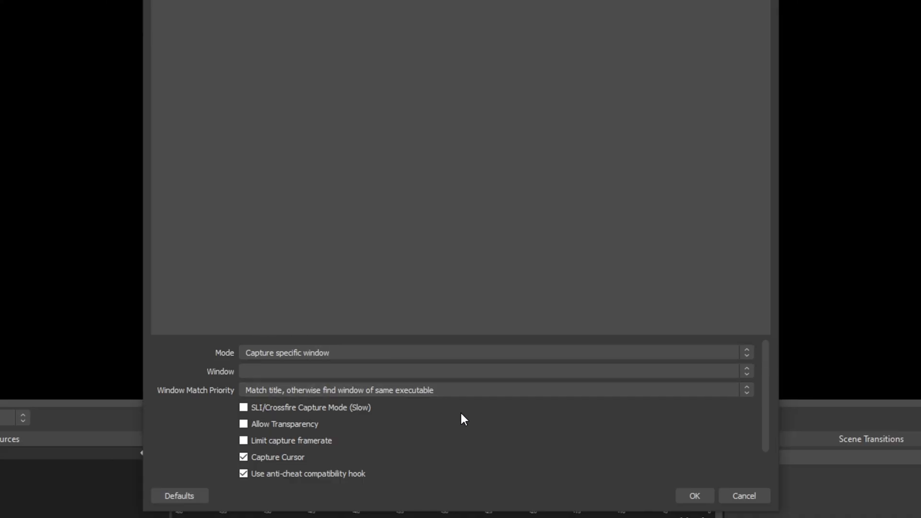
pyautogui.moveTo(473, 419)
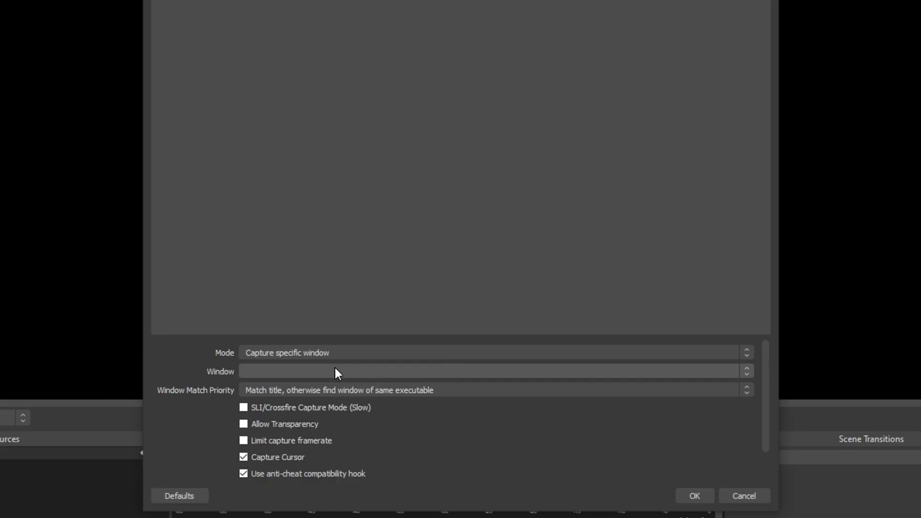
pyautogui.moveTo(340, 375)
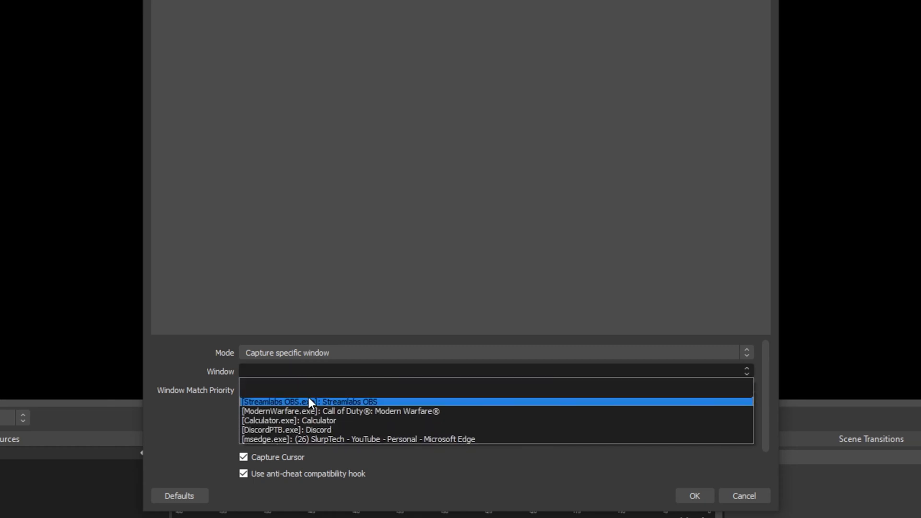
# Step: Capture the [ModernWarfare.exe]: Call of Duty: Modern Warfare window and confirm the settings
pyautogui.click(339, 410)
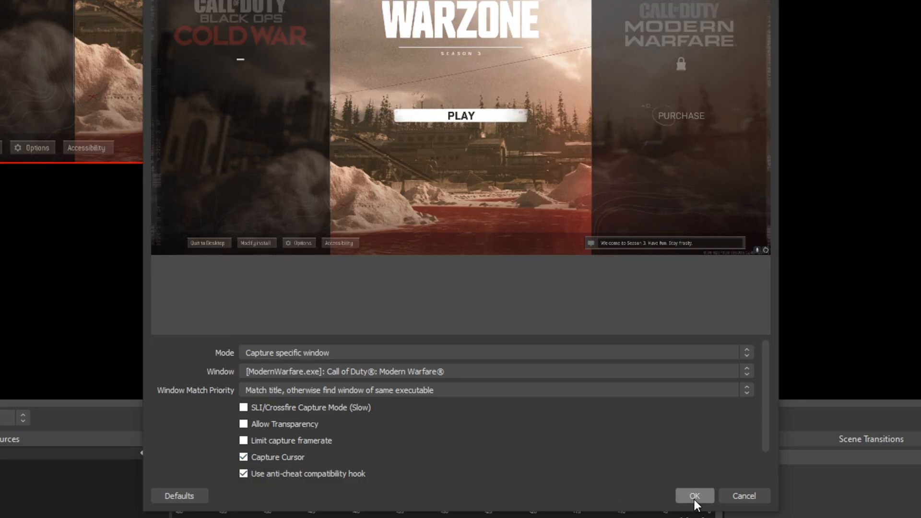
pyautogui.click(694, 495)
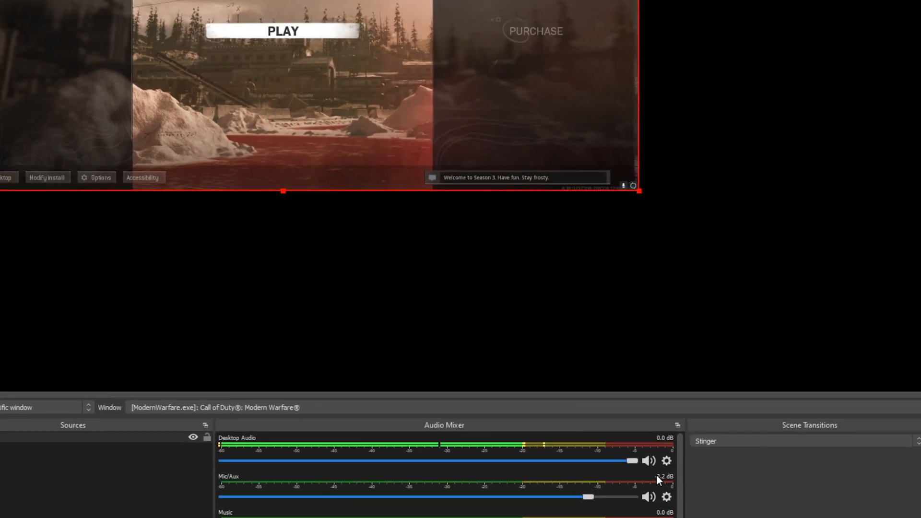